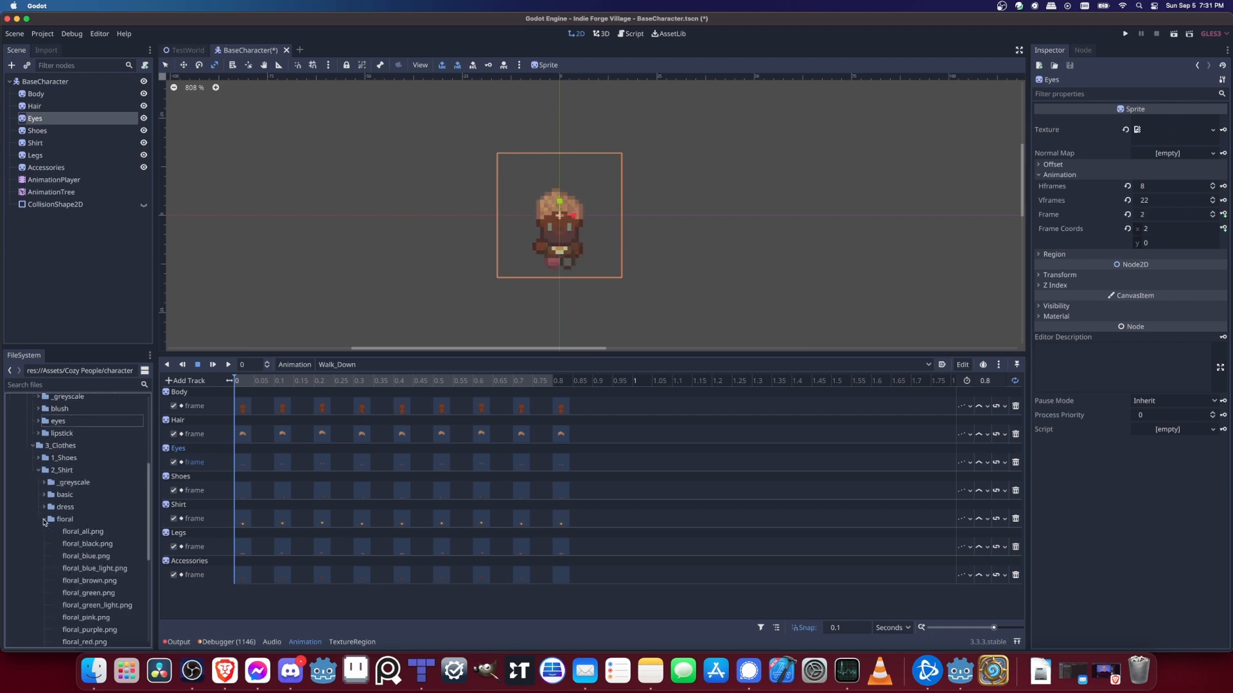
# Step: Browse the Clothes shirt folders and look over the sailor shirt textures
pyautogui.click(35, 142)
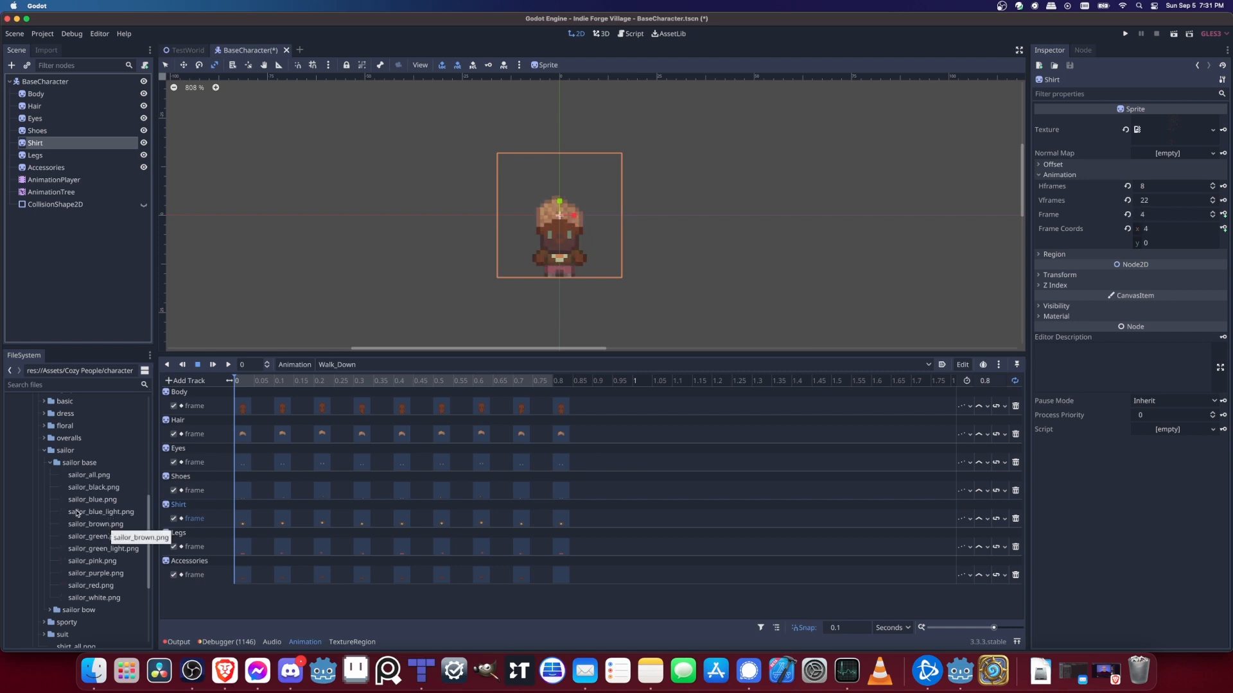
pyautogui.click(100, 513)
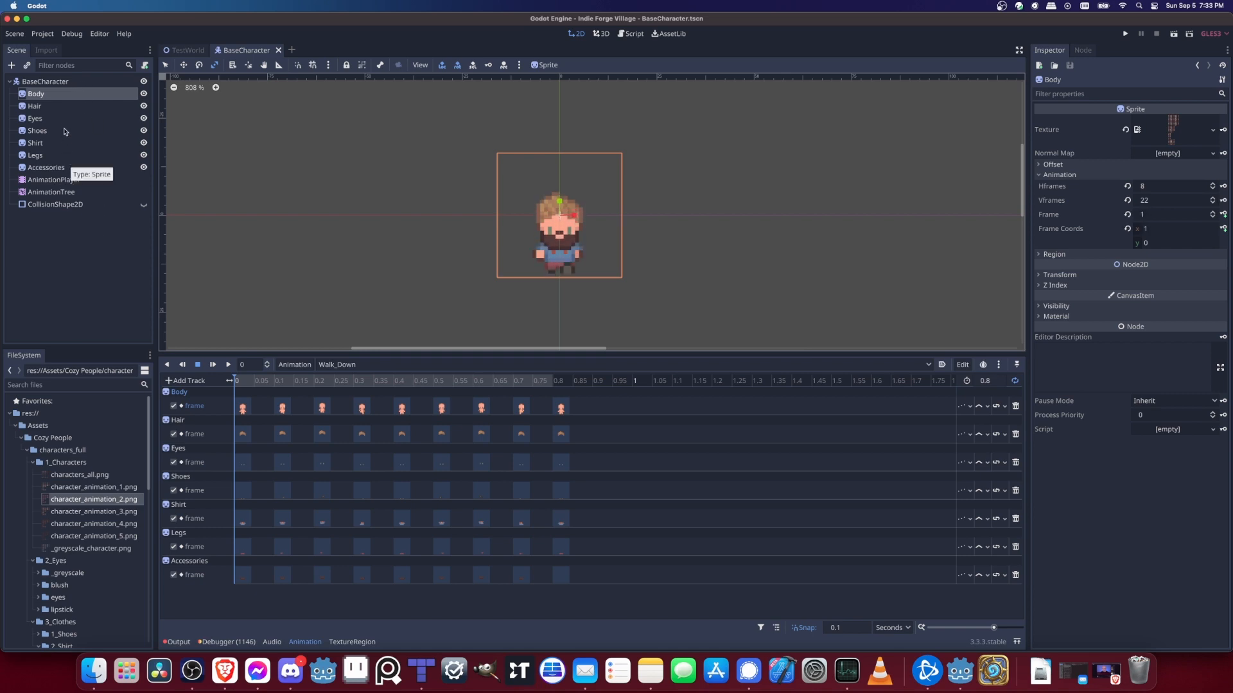
pyautogui.click(35, 118)
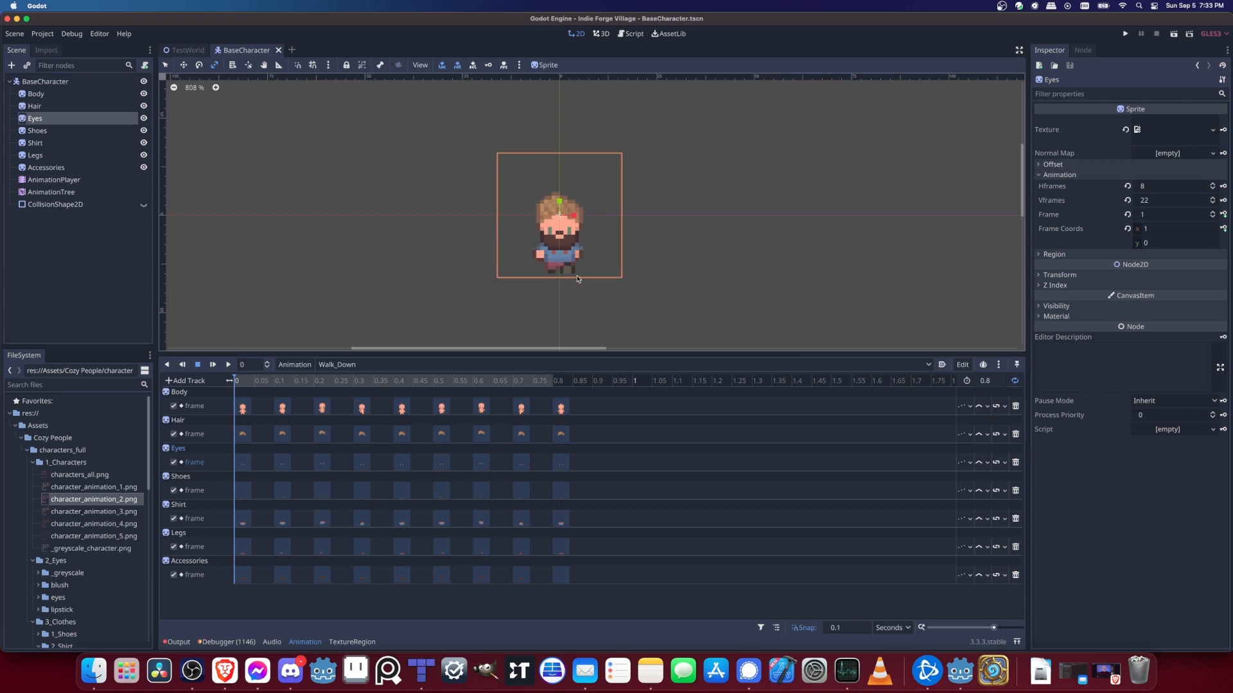
pyautogui.click(38, 131)
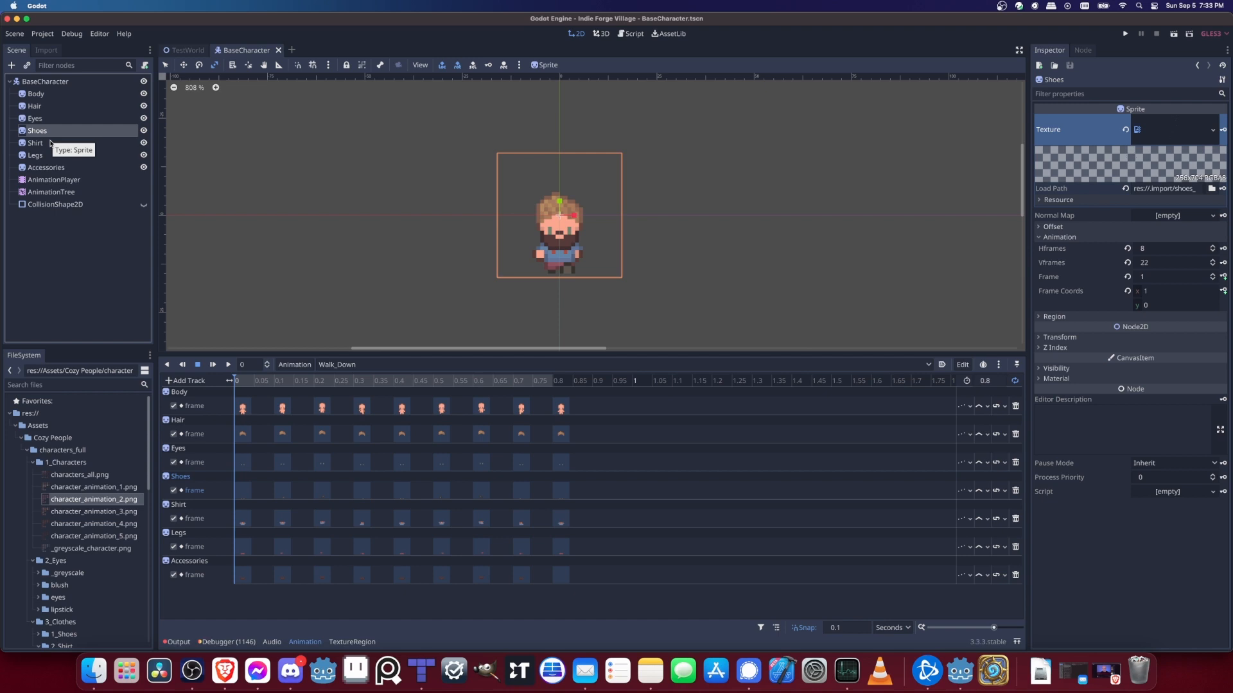
pyautogui.click(45, 167)
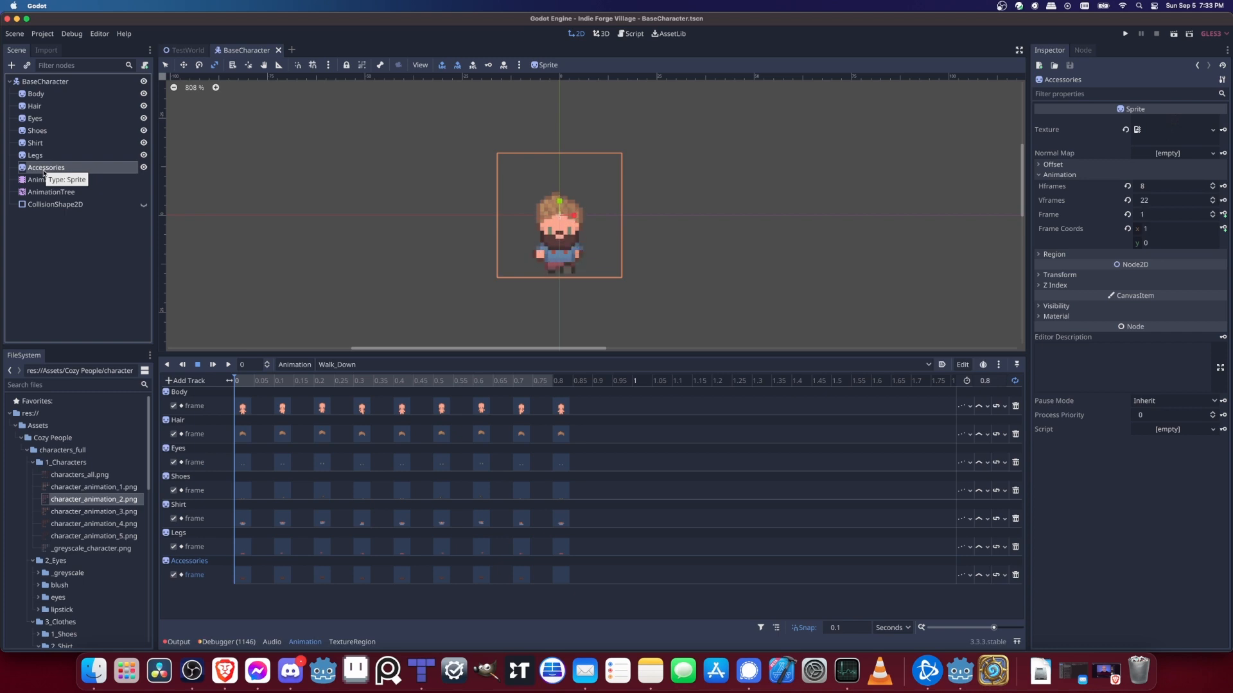
pyautogui.click(1172, 214)
pyautogui.write('5')
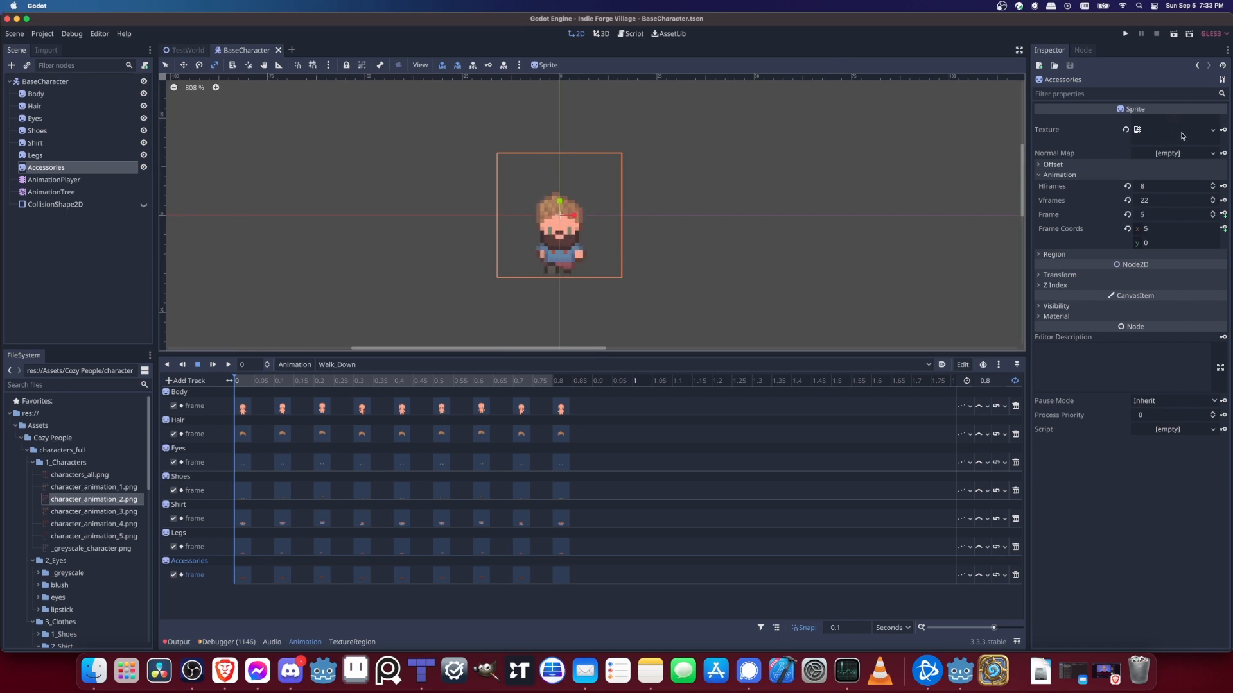
pyautogui.click(52, 180)
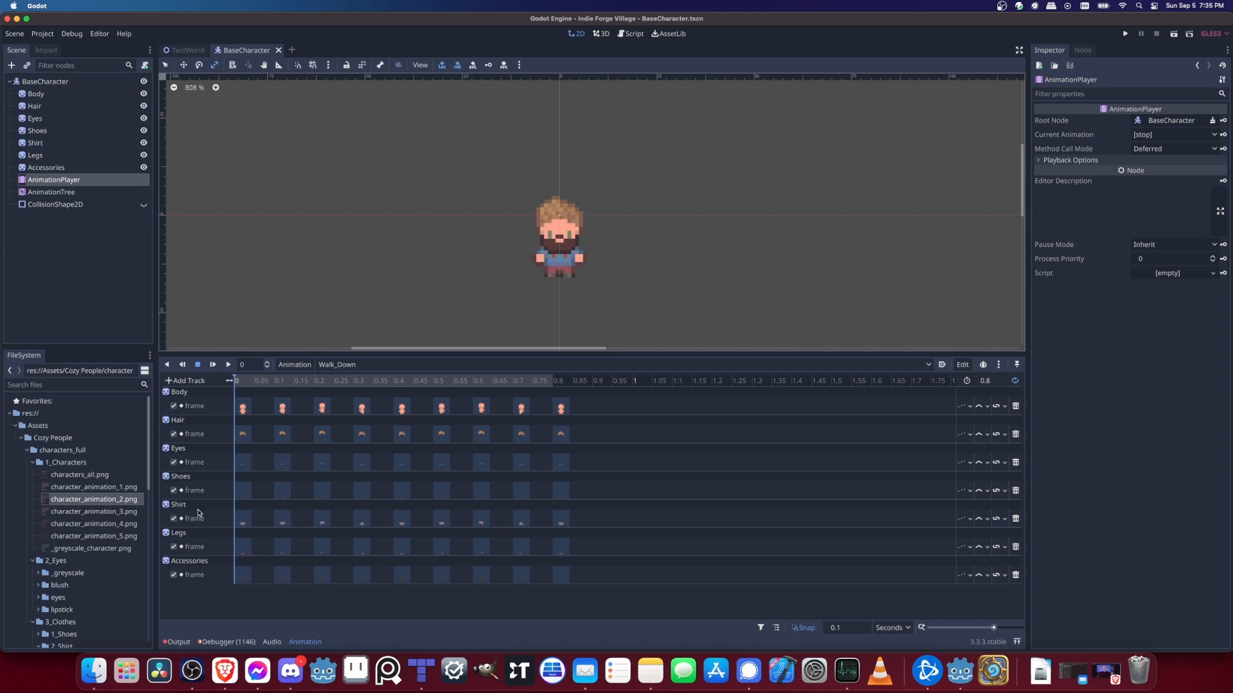
pyautogui.moveTo(198, 519)
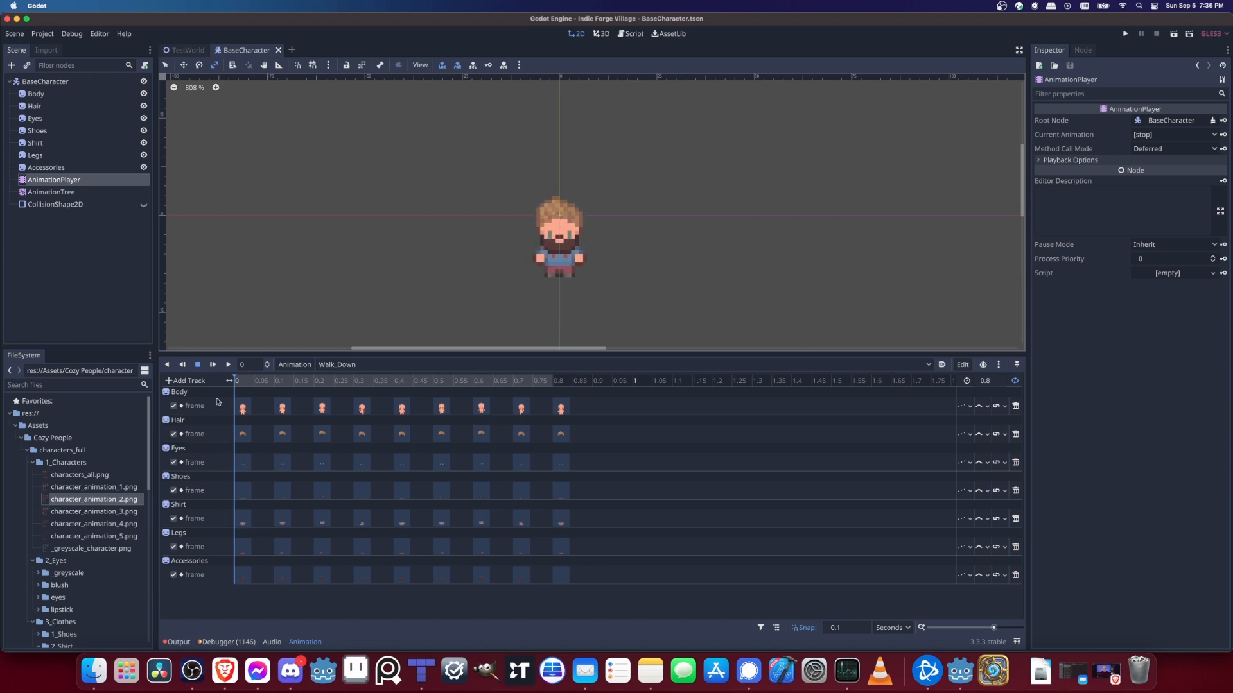
pyautogui.moveTo(212, 421)
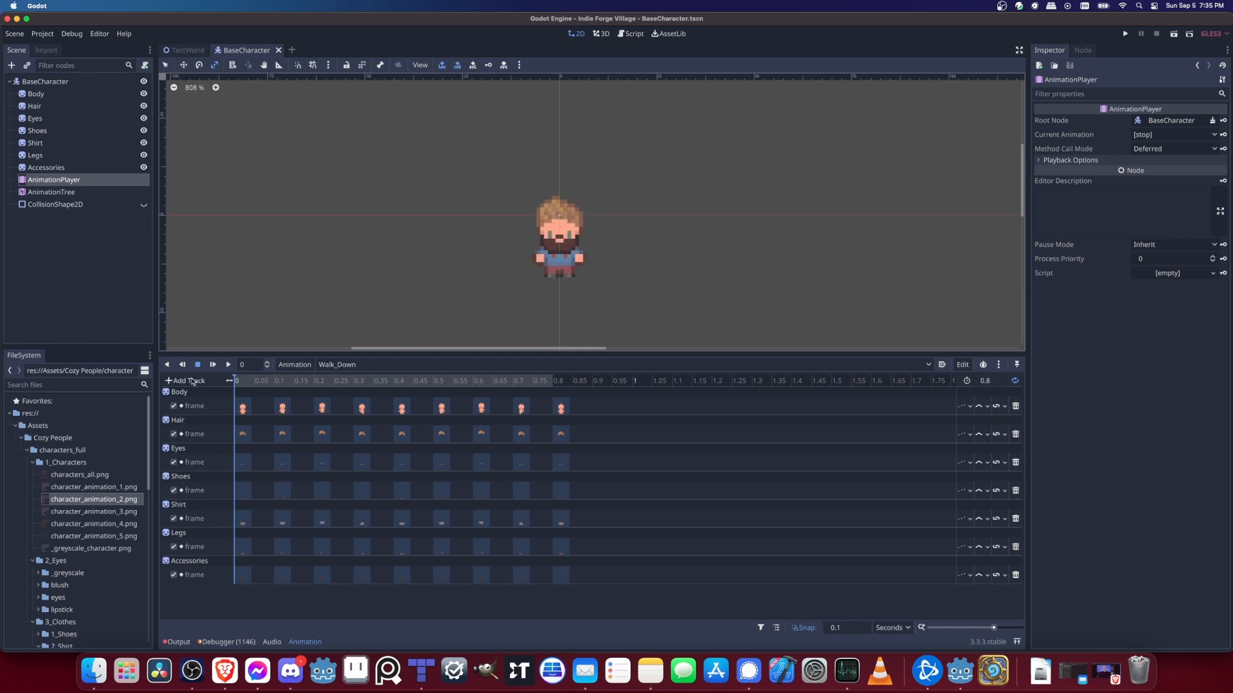
pyautogui.moveTo(232, 425)
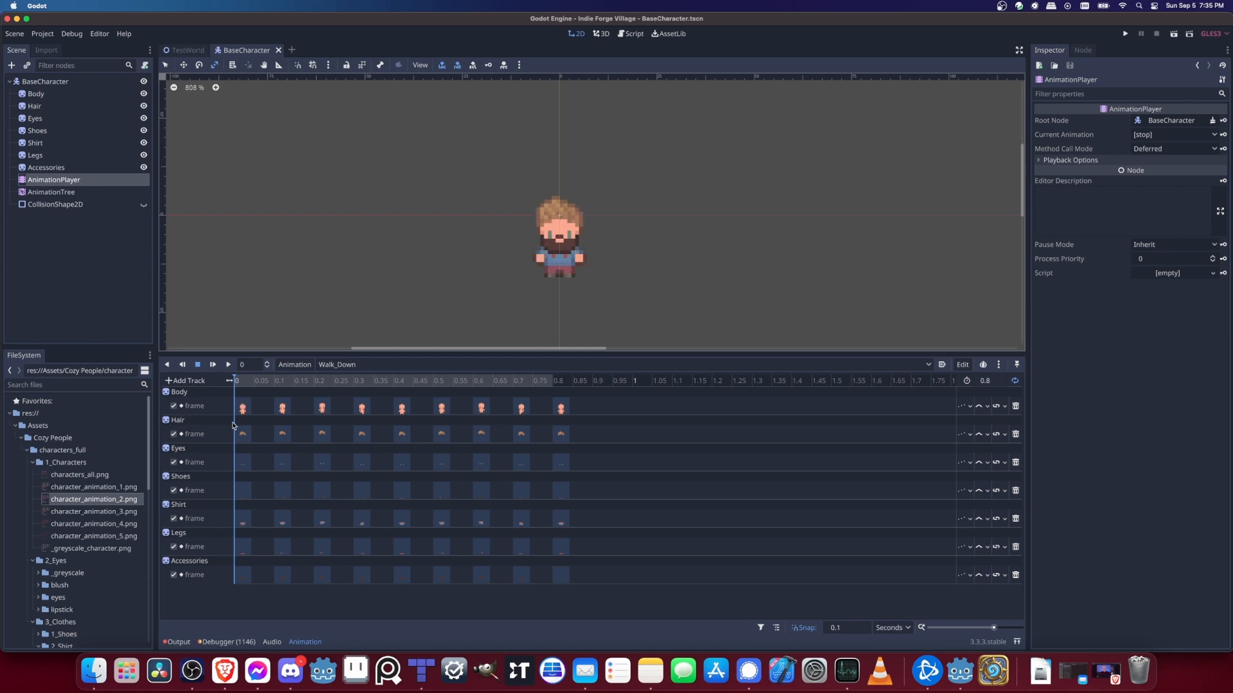
pyautogui.moveTo(538, 493)
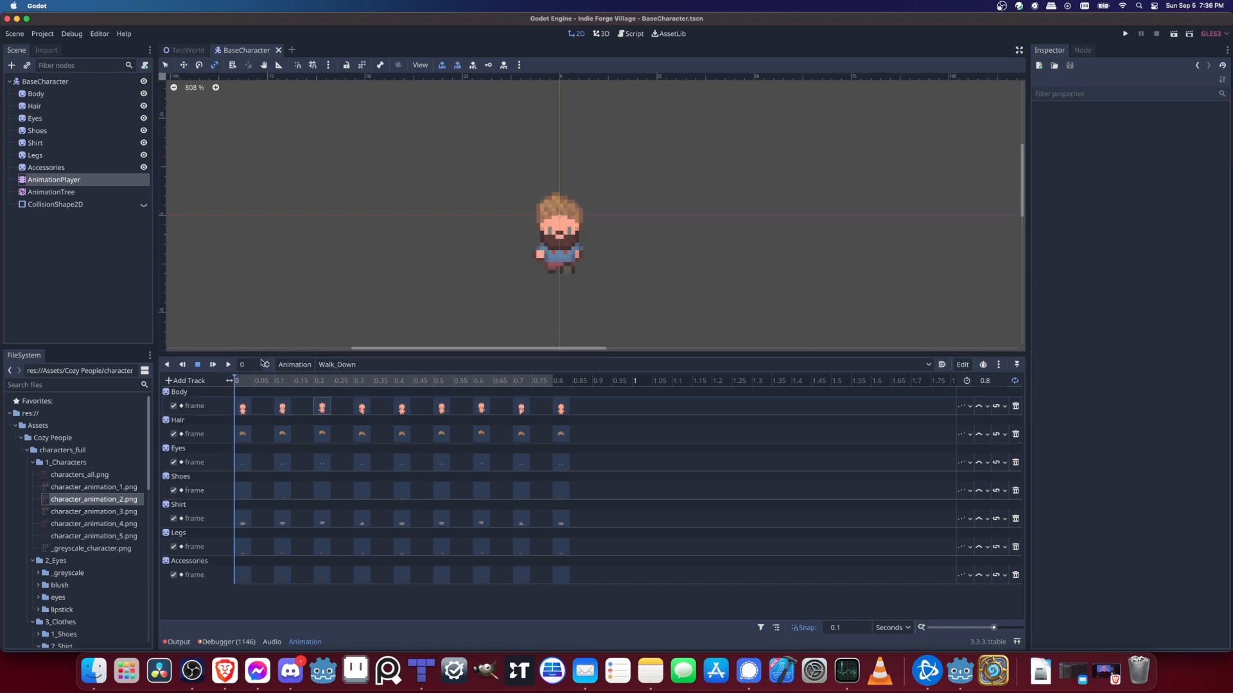
pyautogui.click(36, 94)
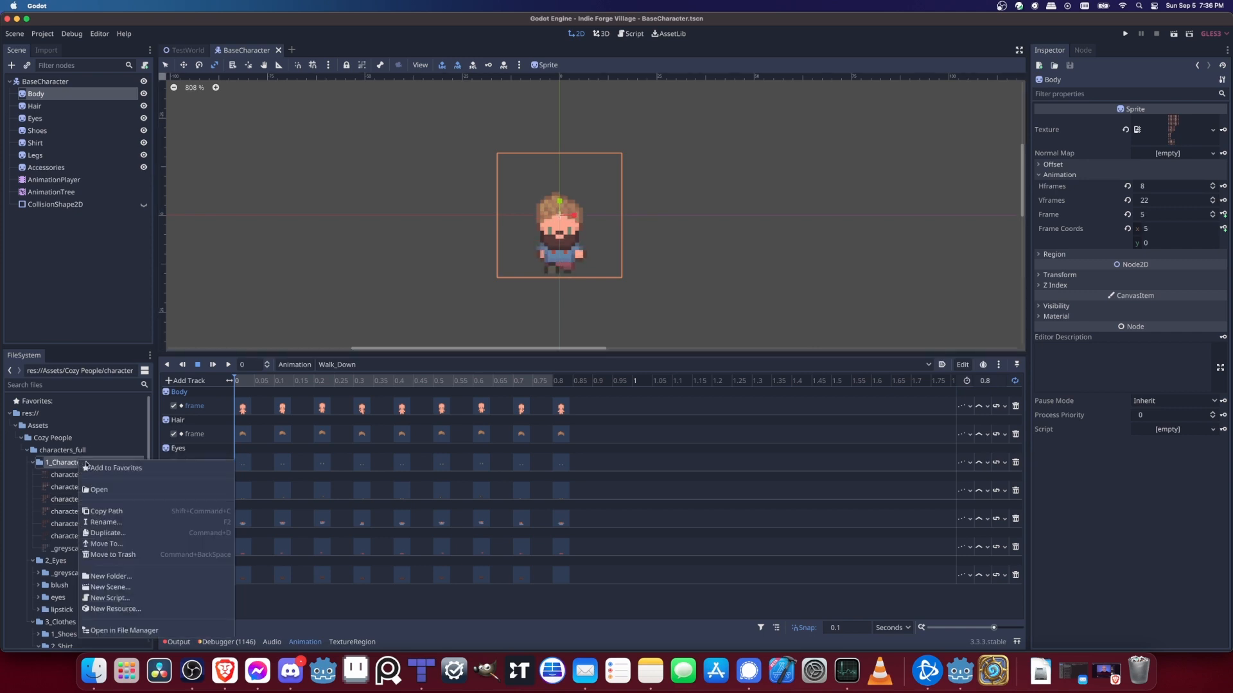
pyautogui.click(123, 630)
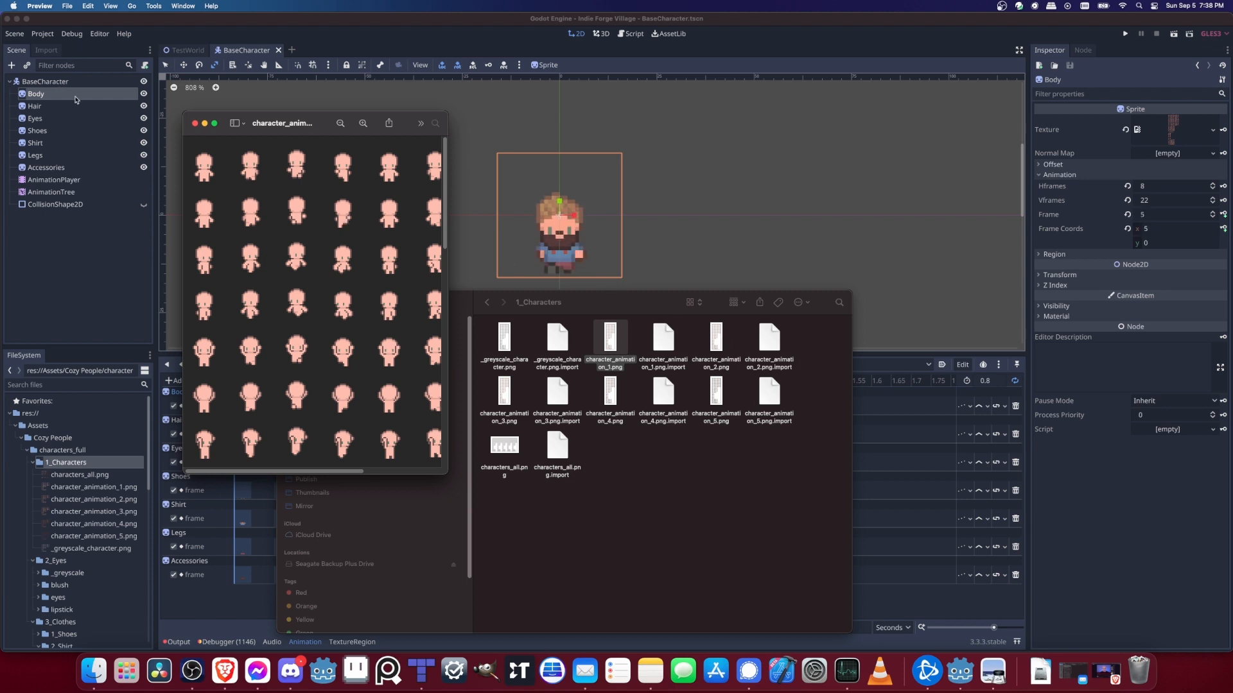
pyautogui.click(716, 338)
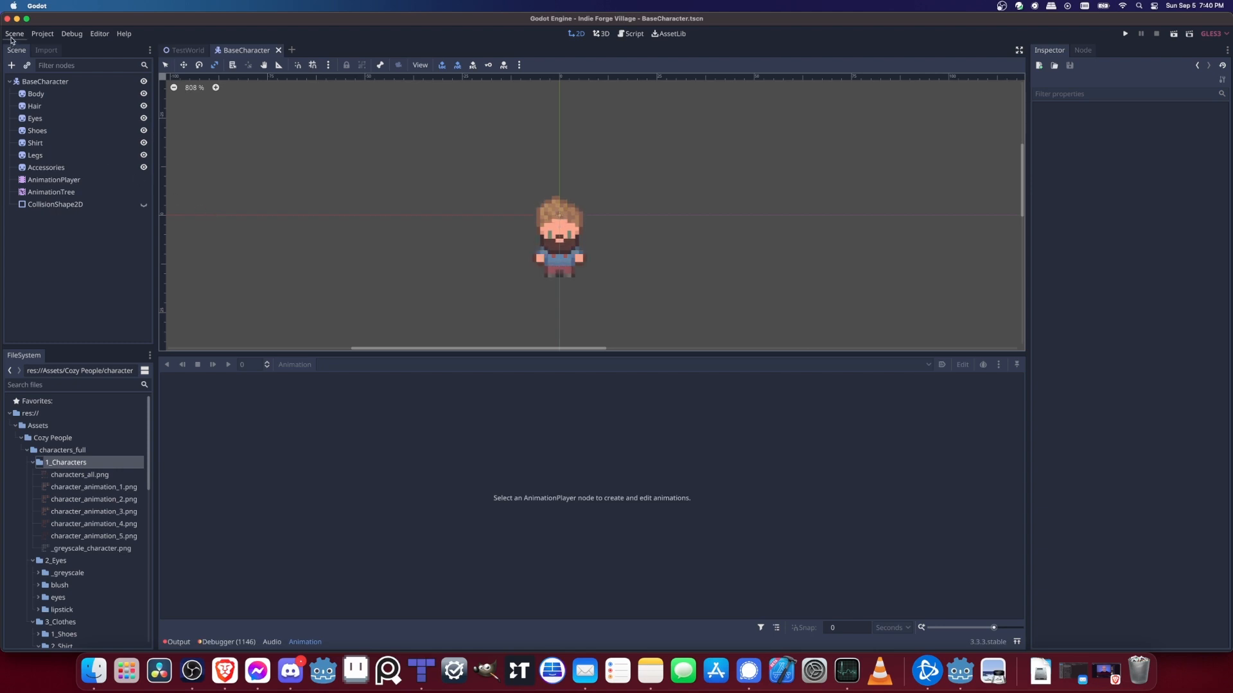
pyautogui.moveTo(13, 33)
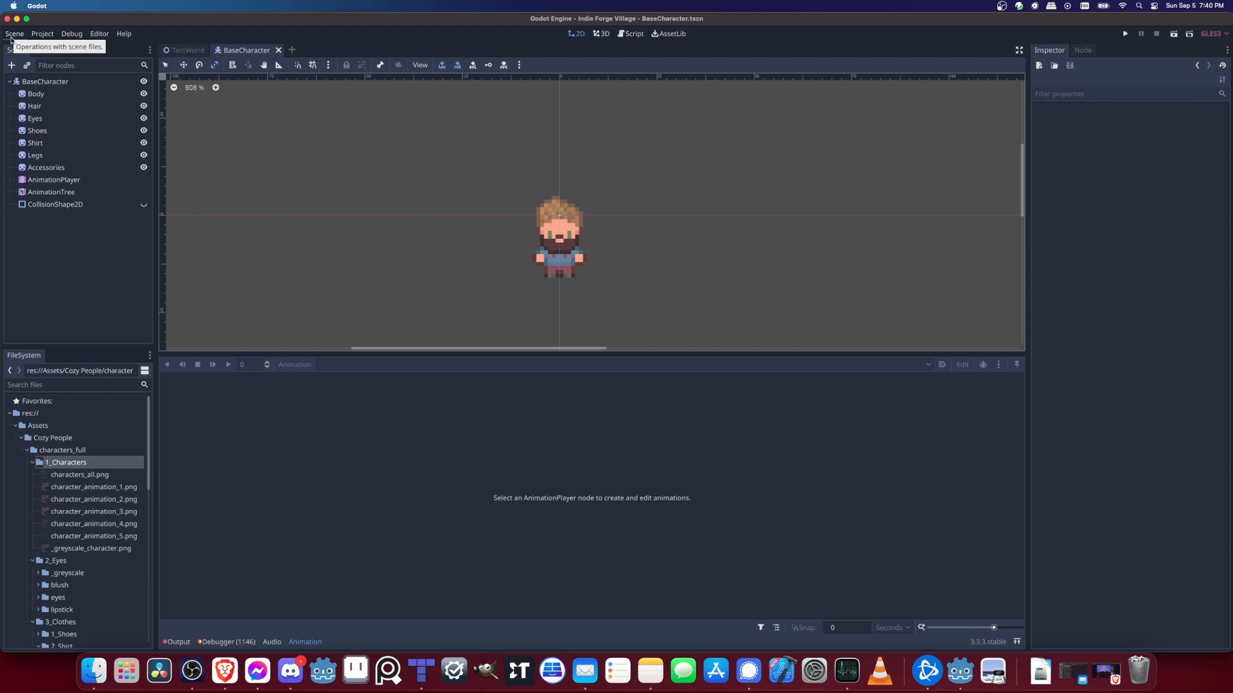
# Step: Save the scene as Girl1.tscn and select the root node to rename it Girl1
pyautogui.click(13, 34)
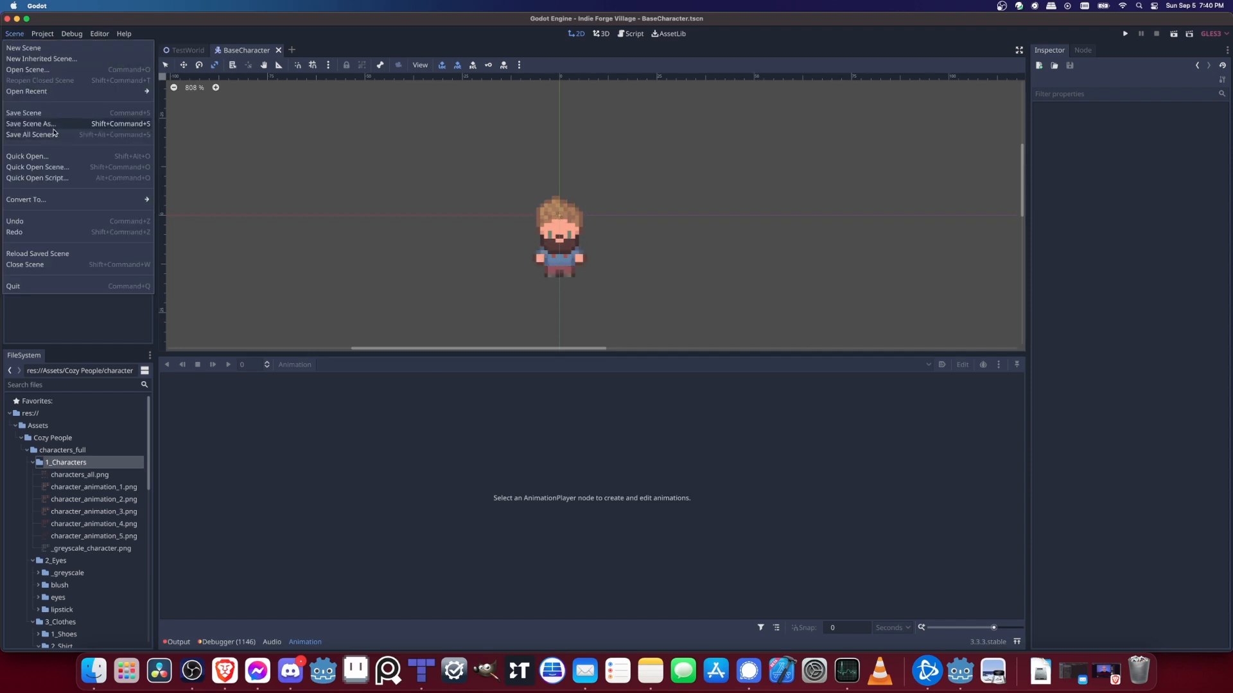
pyautogui.click(29, 124)
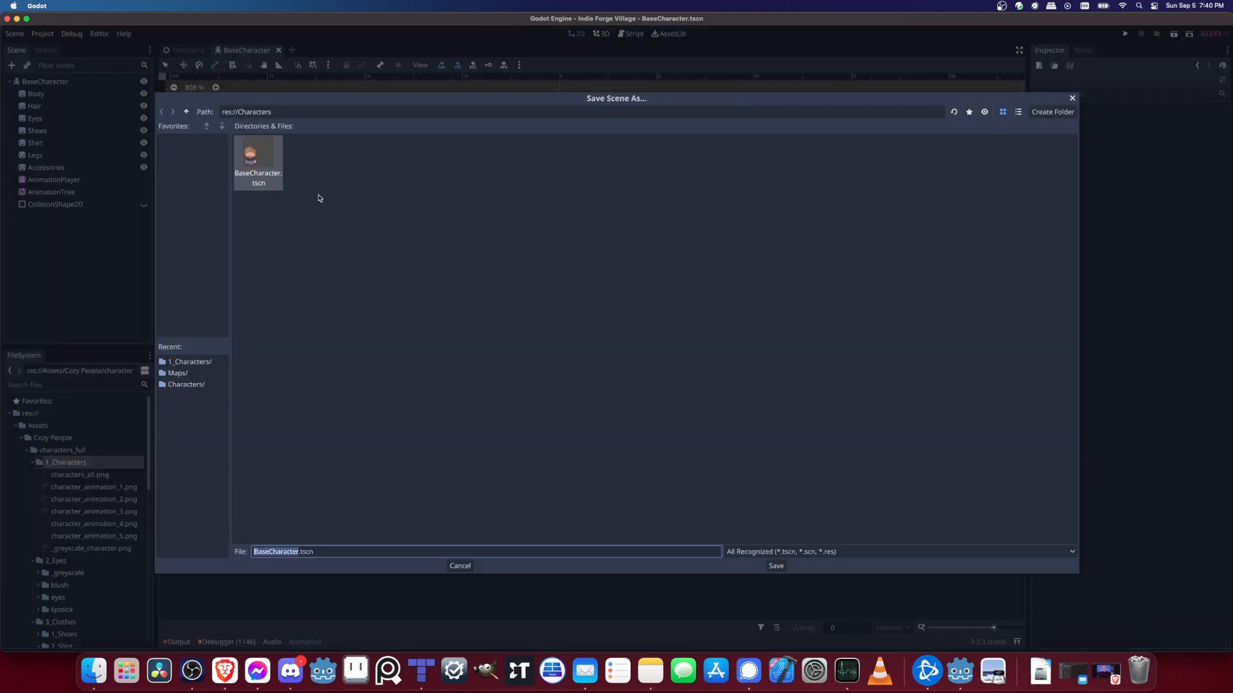
pyautogui.write('Girl1.tscn')
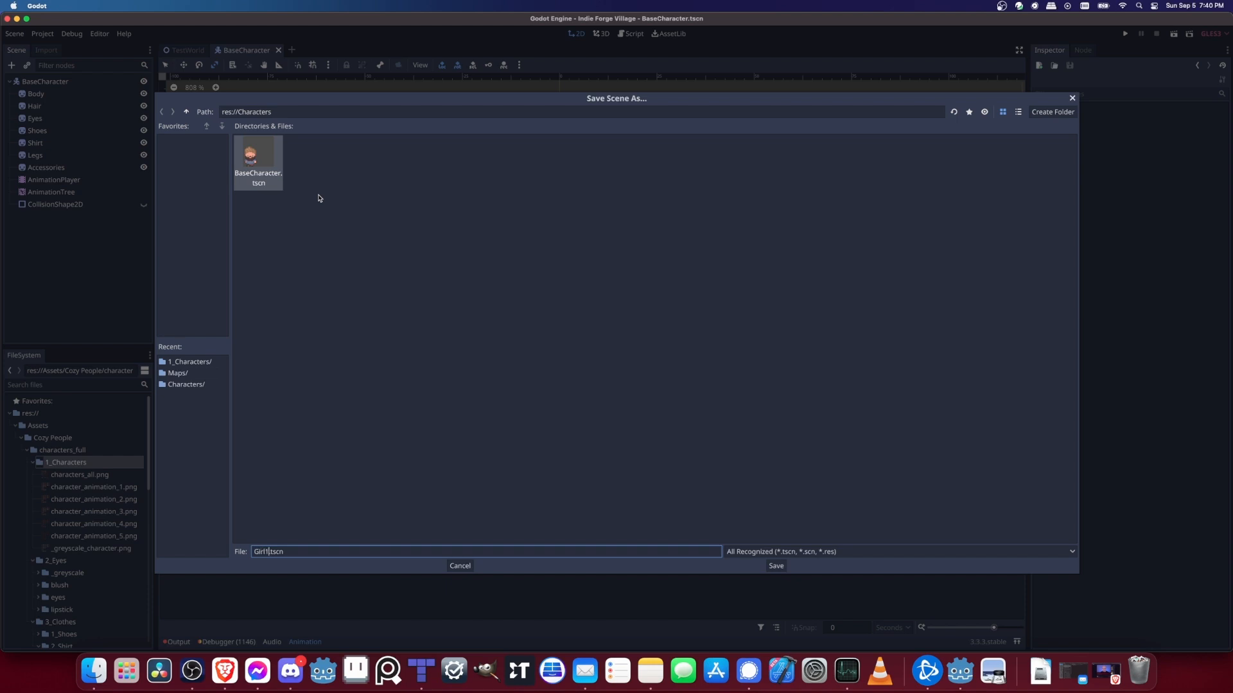
pyautogui.click(775, 566)
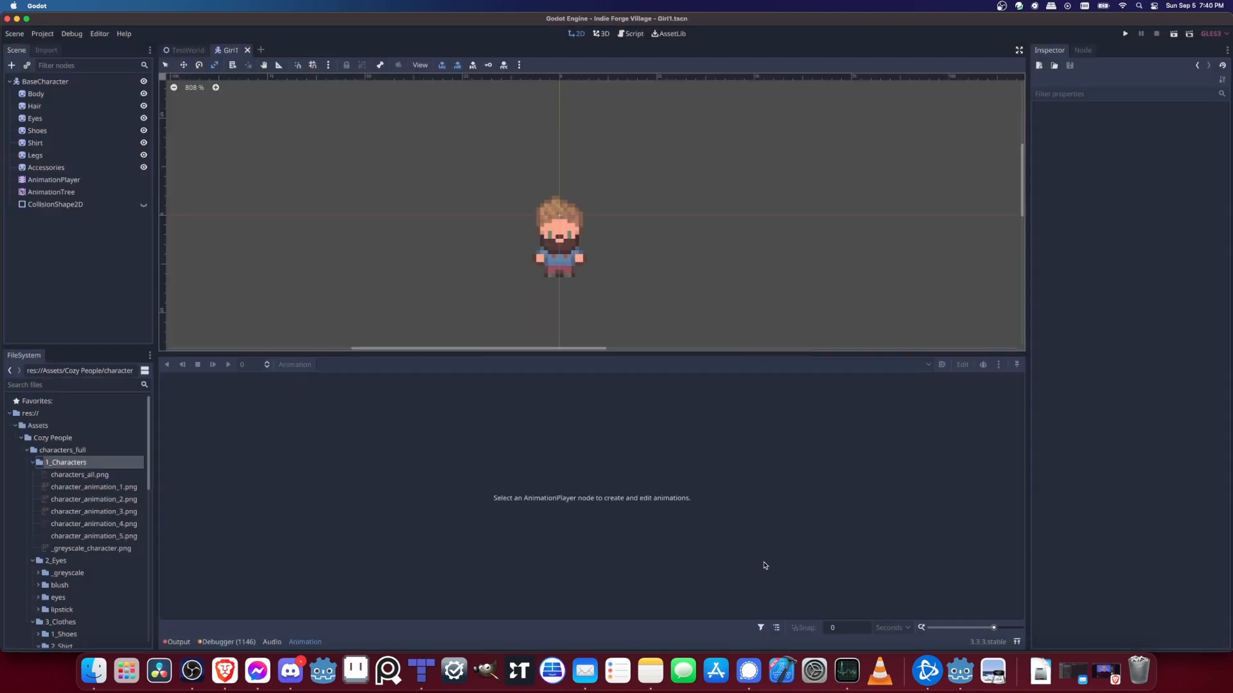
pyautogui.moveTo(492, 230)
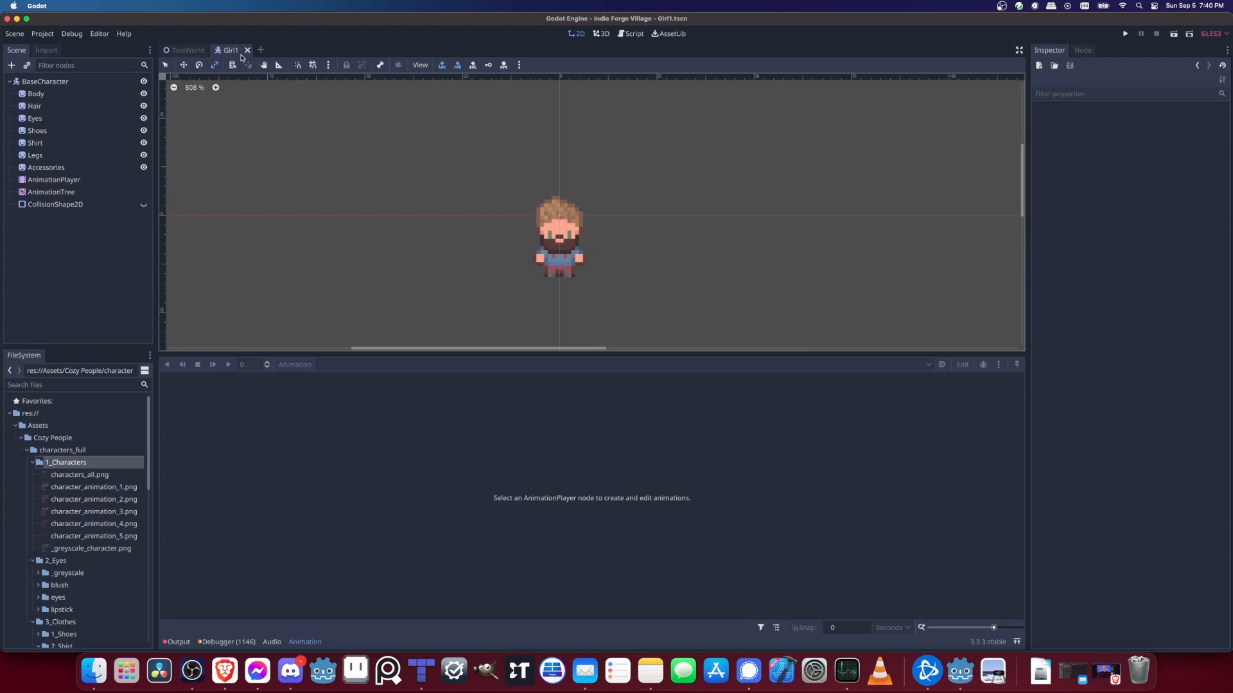
pyautogui.click(45, 80)
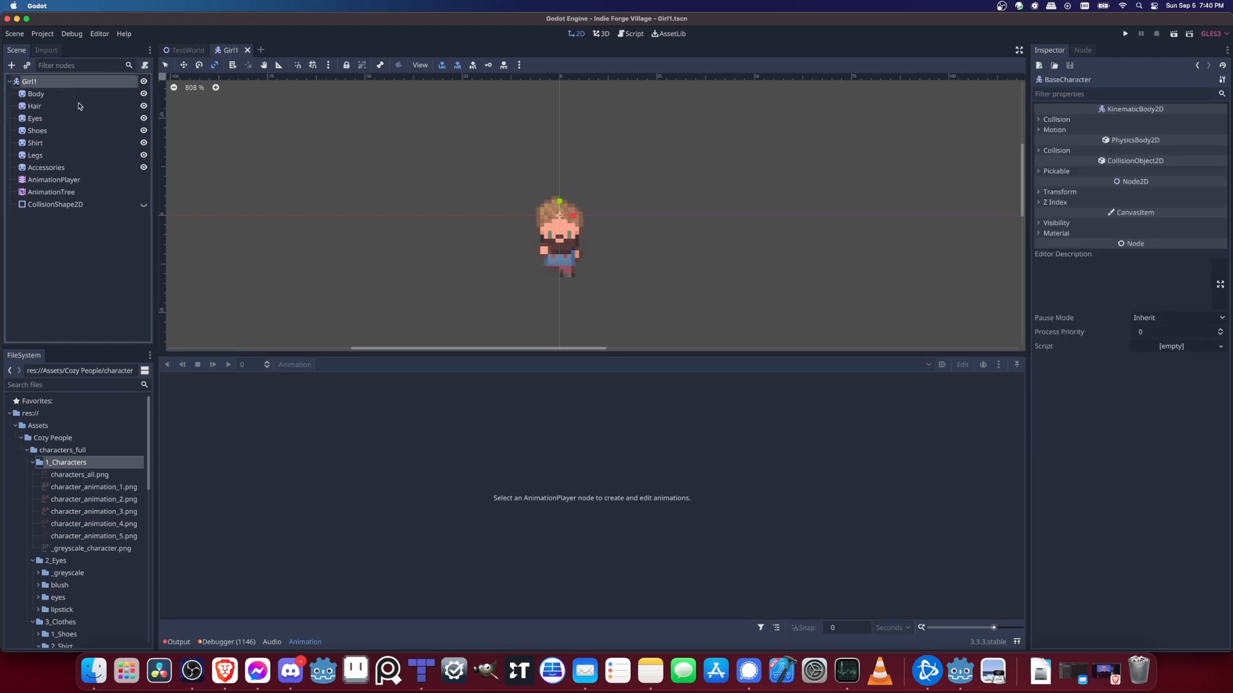
# Step: Assign wavy_blonde.png to Hair, glasses_blue.png to Accessories and skirt_pink.png to Legs
pyautogui.scroll(-3)
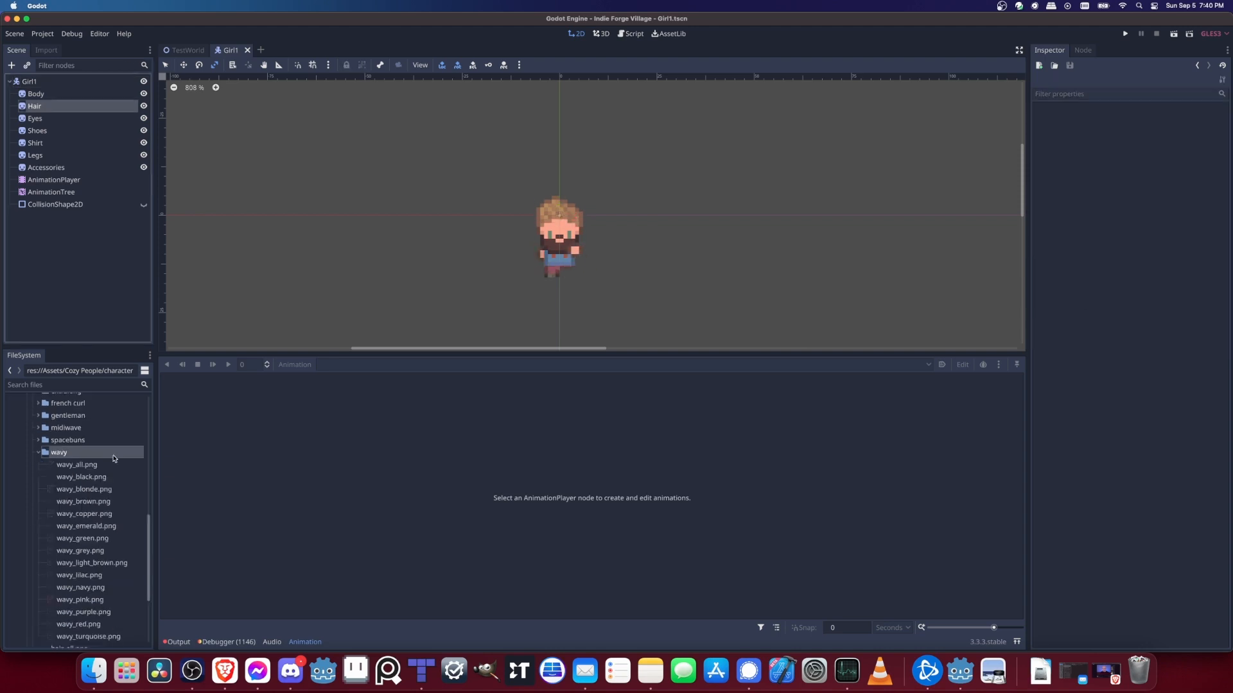
pyautogui.moveTo(85, 490); pyautogui.dragTo(555, 253)
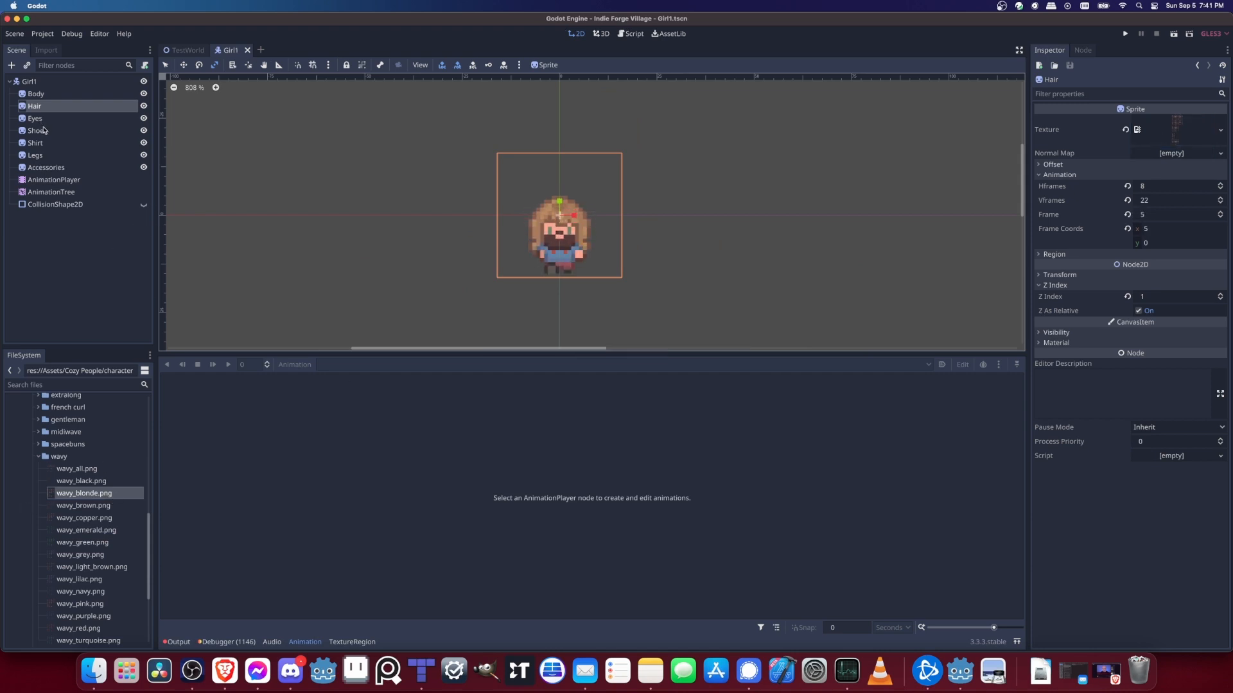
pyautogui.click(47, 167)
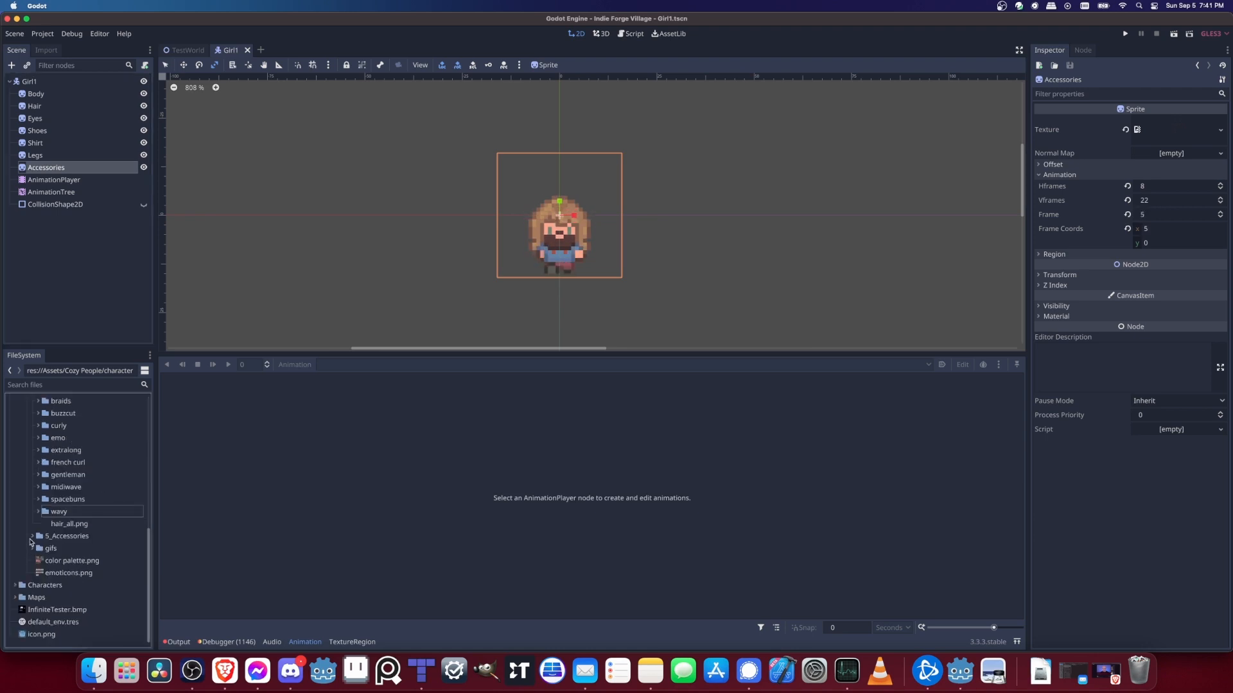
pyautogui.click(33, 535)
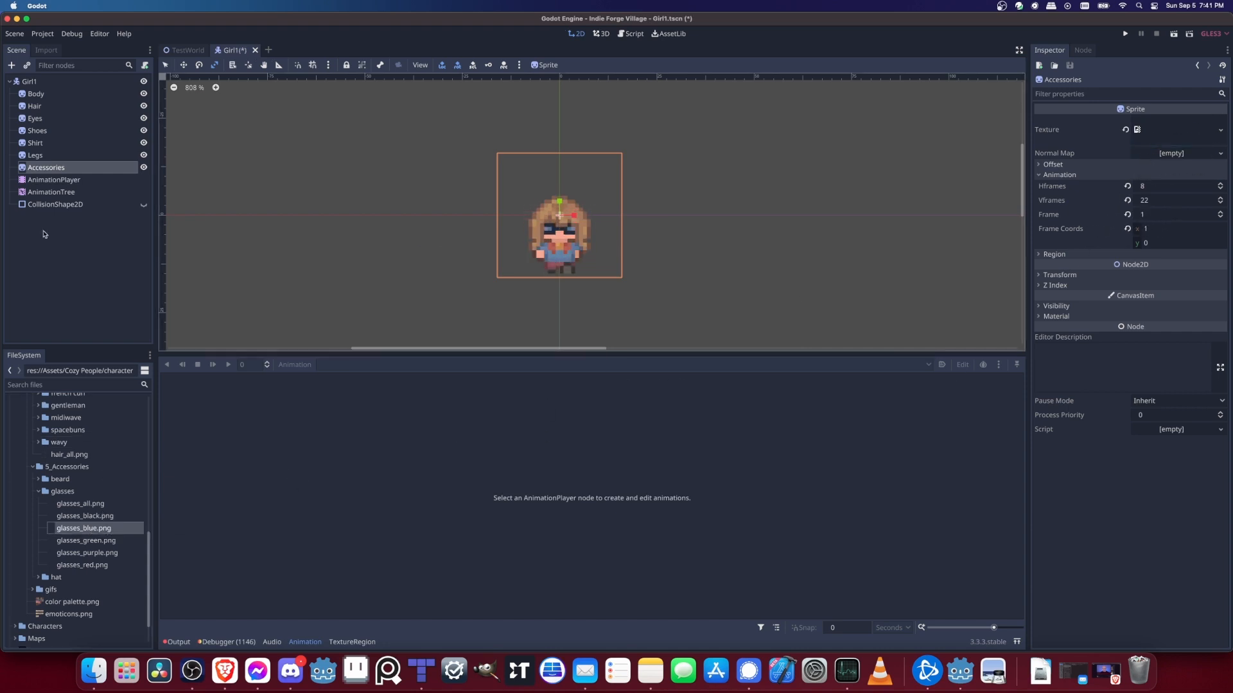
pyautogui.click(34, 155)
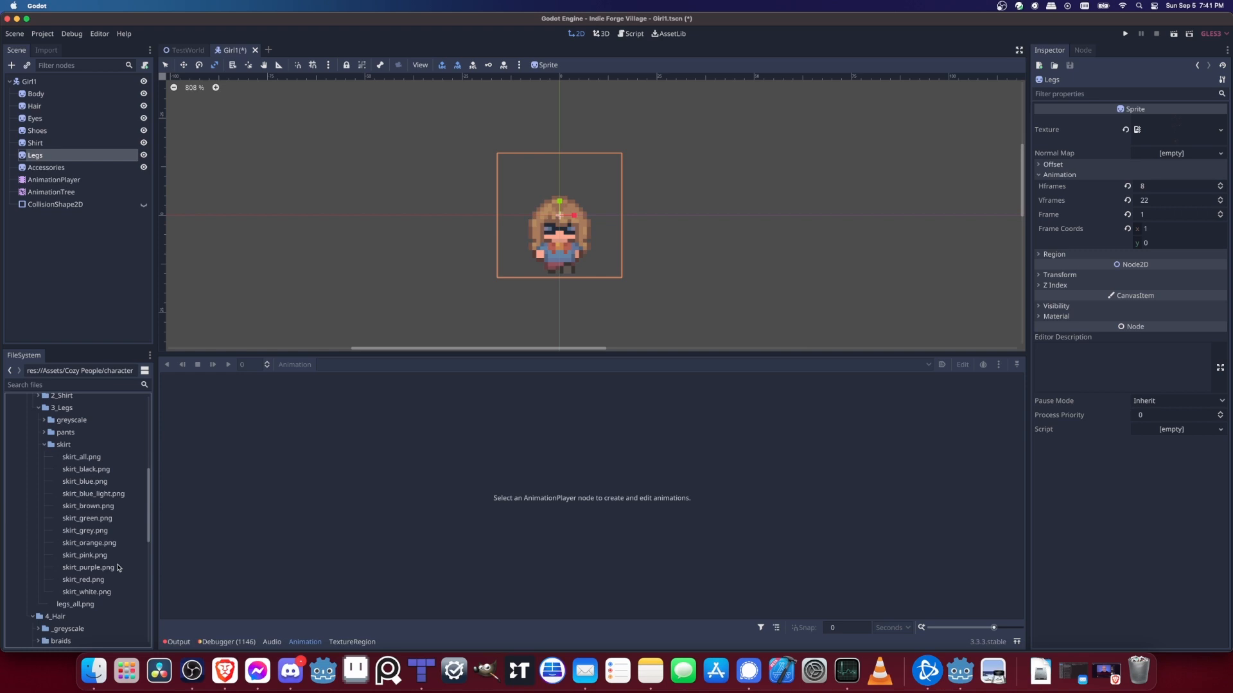
pyautogui.click(85, 555)
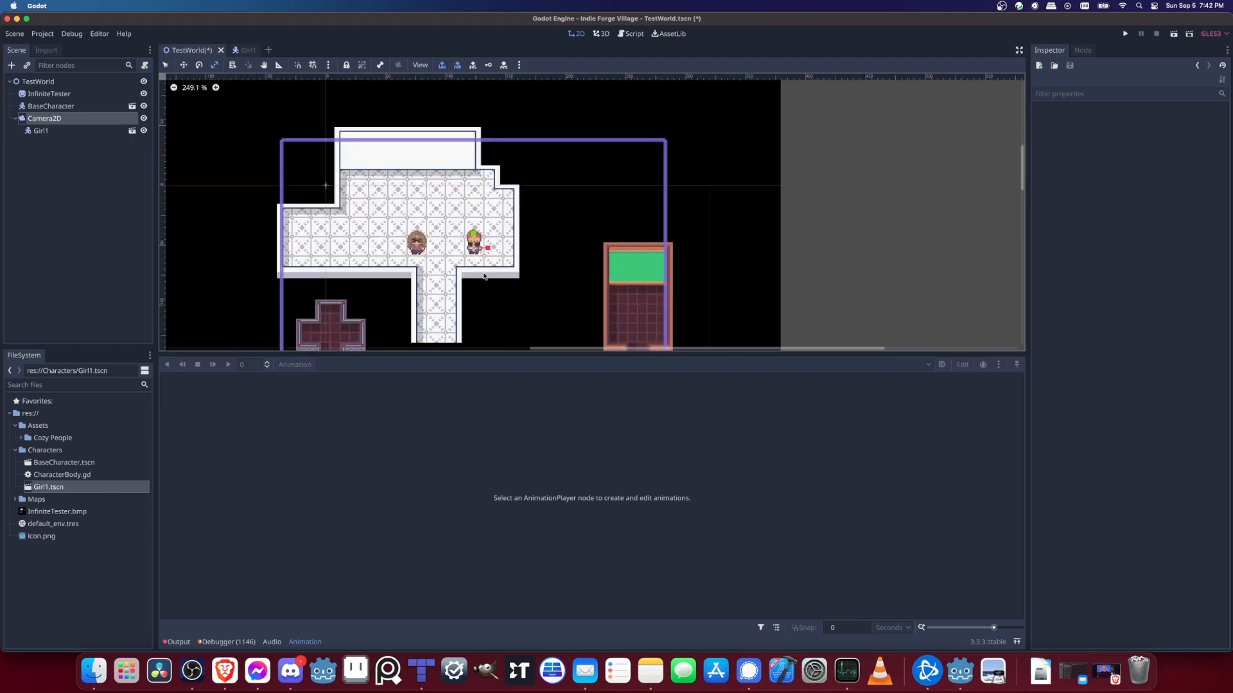
# Step: Zoom in on Girl1 standing beside BaseCharacter on the TestWorld floor
pyautogui.scroll(3)
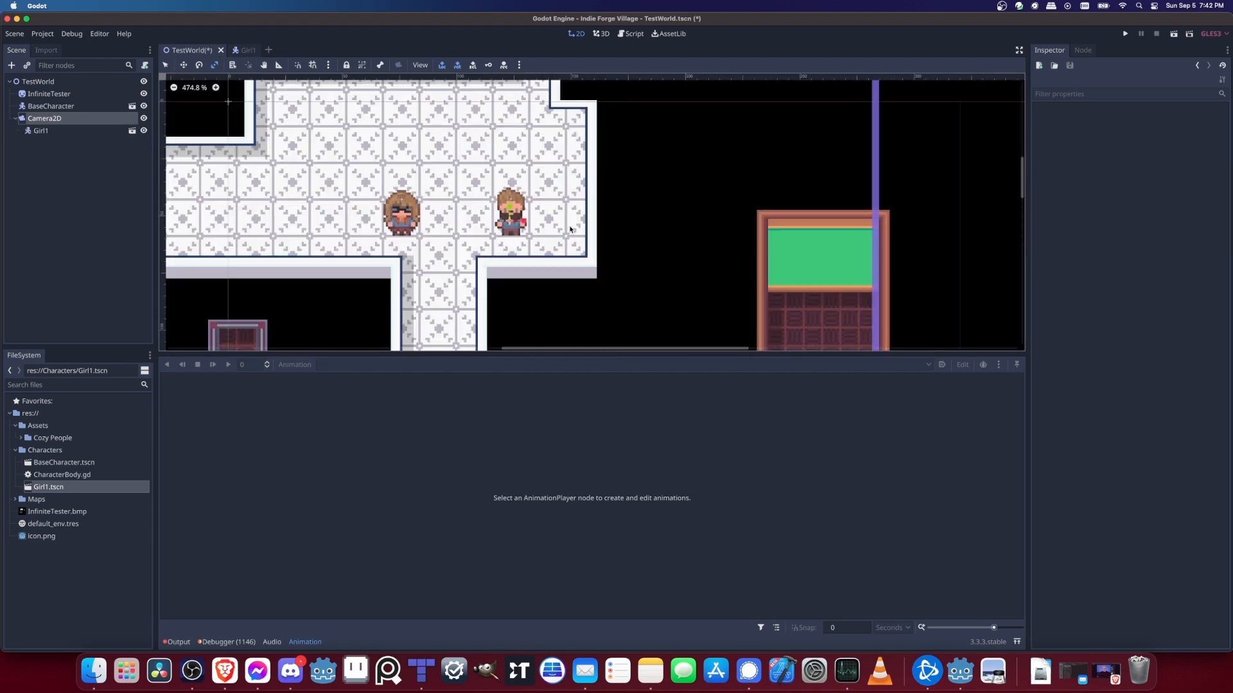
pyautogui.moveTo(463, 218)
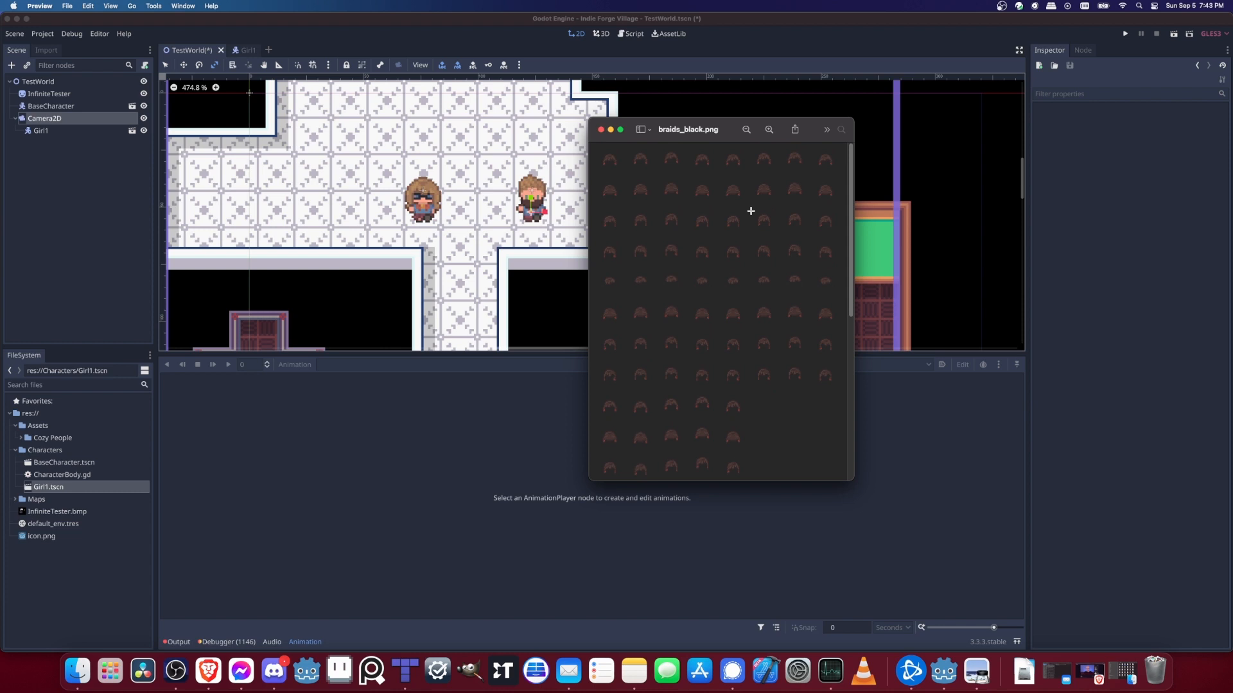
pyautogui.moveTo(620, 168)
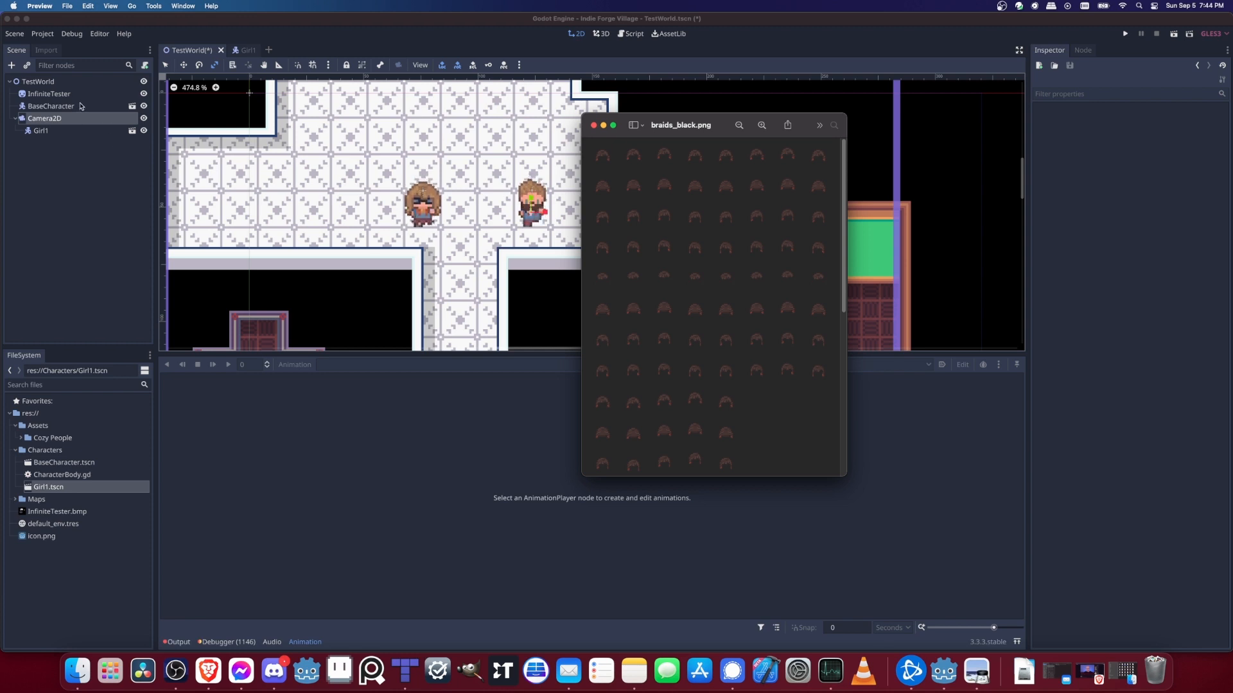
# Step: Return from Preview to the TestWorld scene with BaseCharacter selected
pyautogui.click(50, 106)
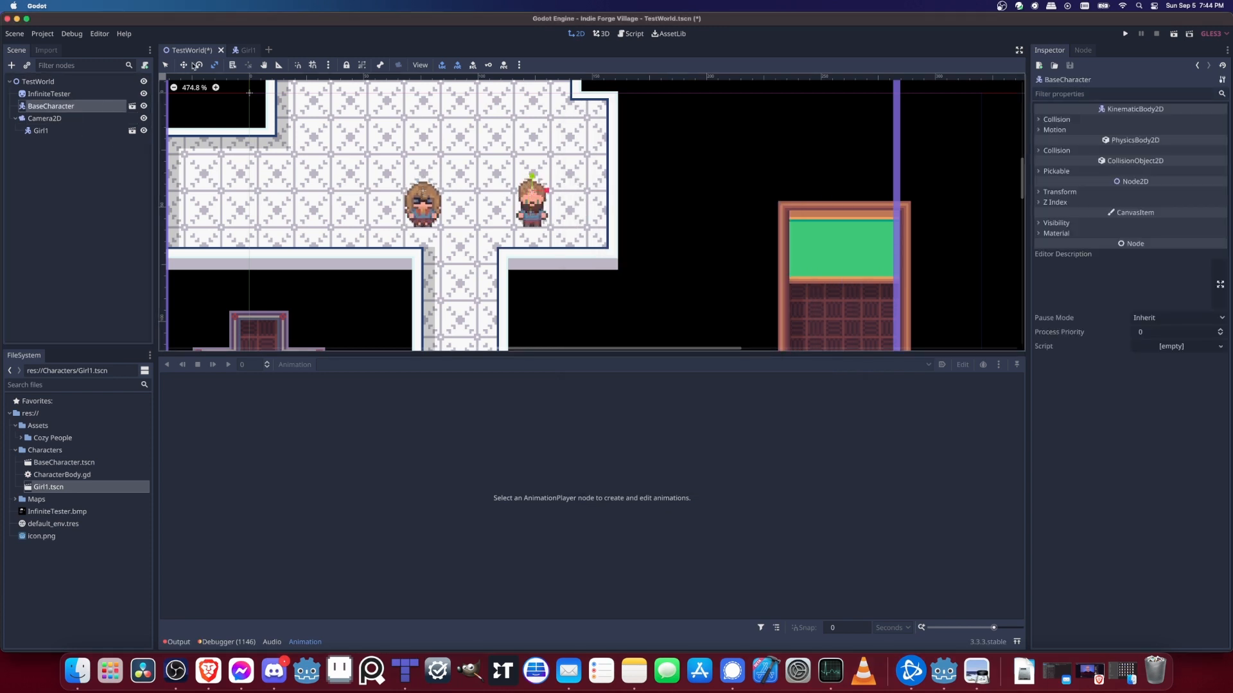
# Step: Switch to Girl1 and examine a Hair frame key in the Walk_Down animation
pyautogui.click(244, 50)
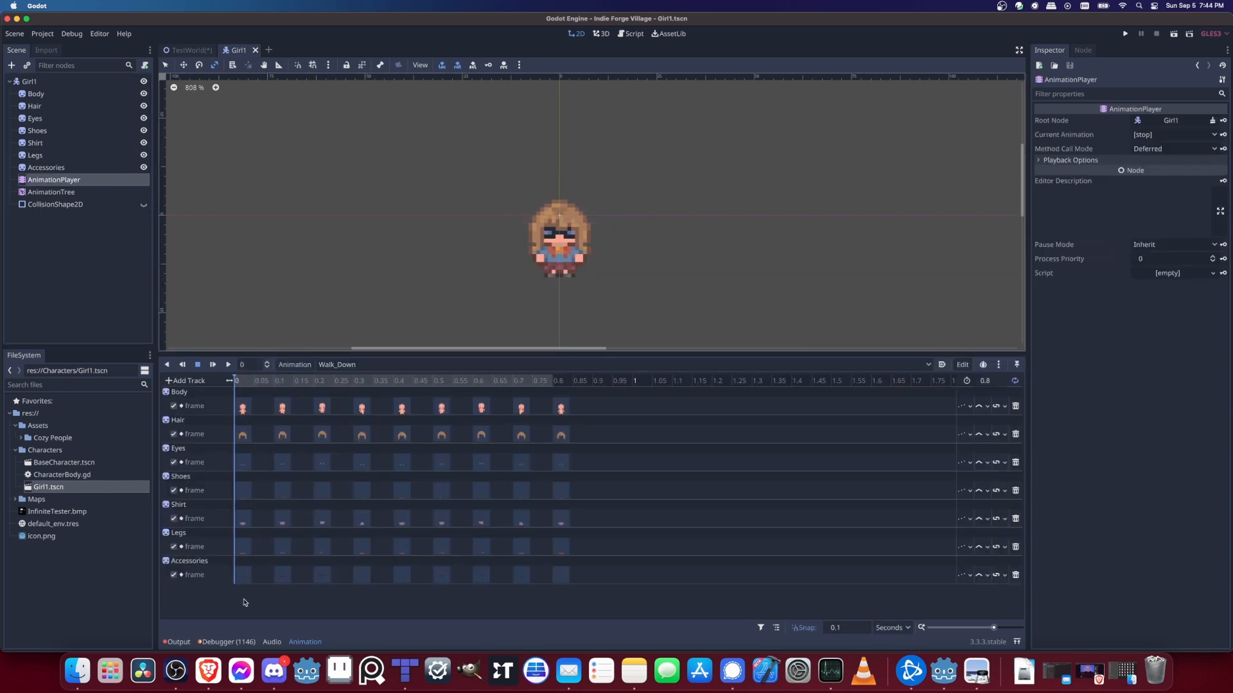
pyautogui.click(243, 434)
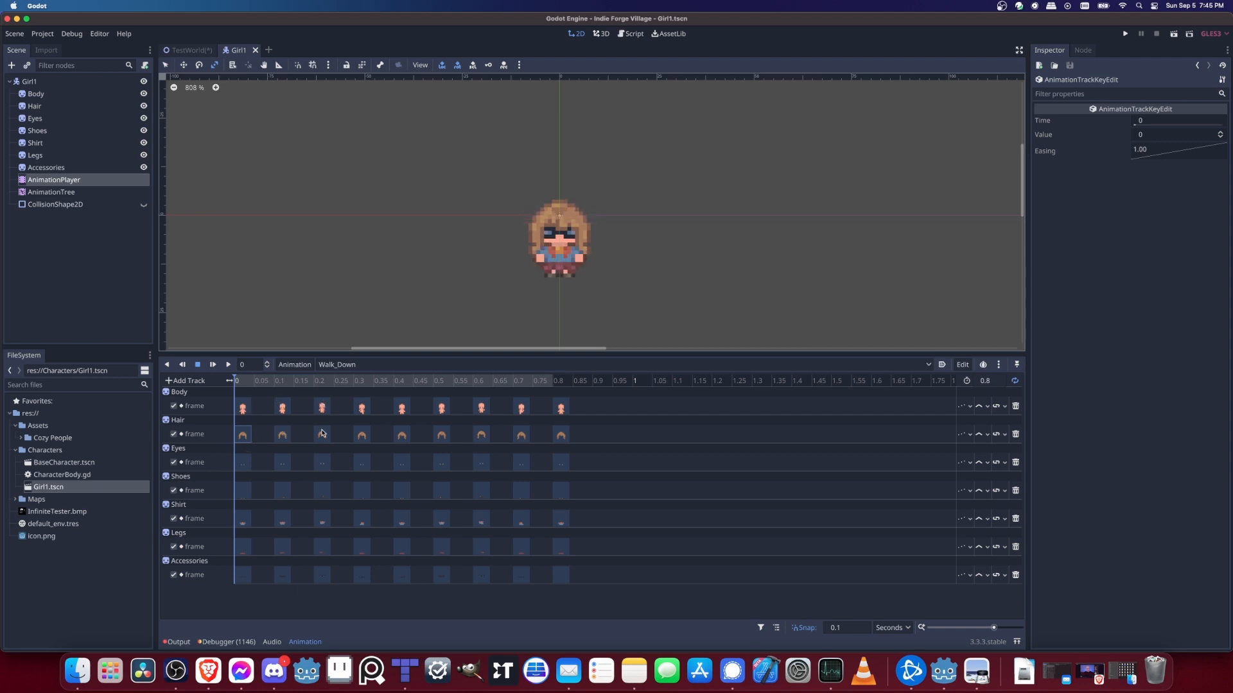
pyautogui.moveTo(423, 439)
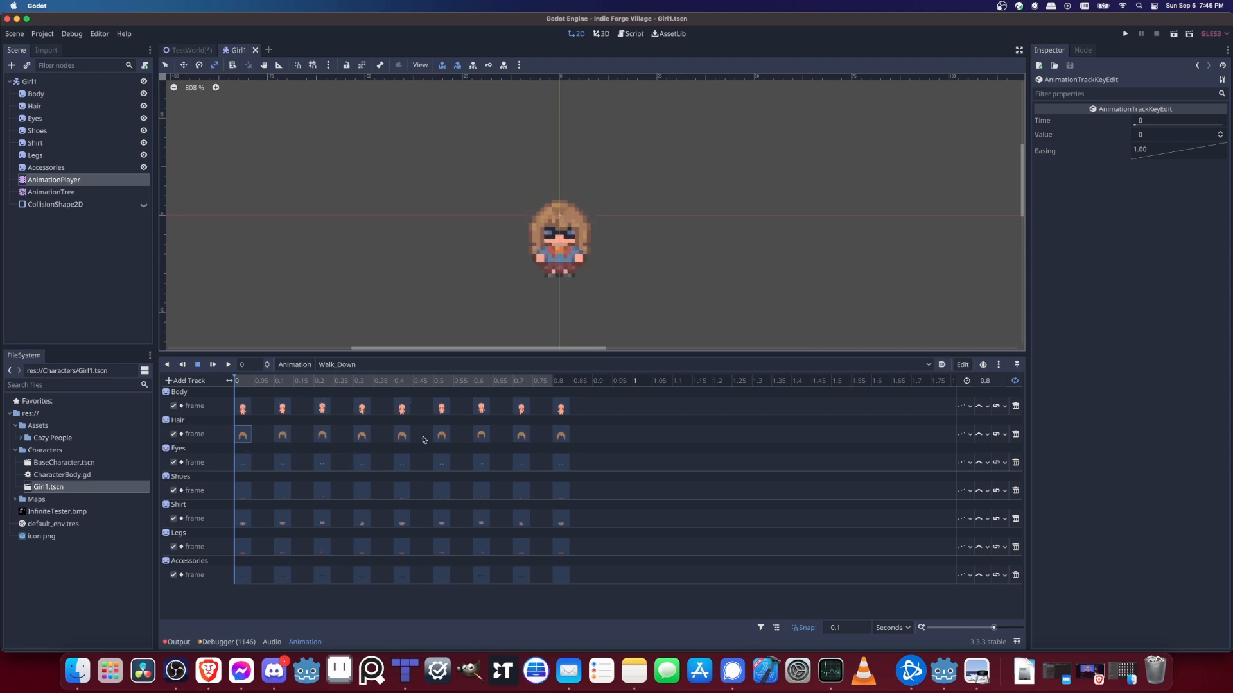